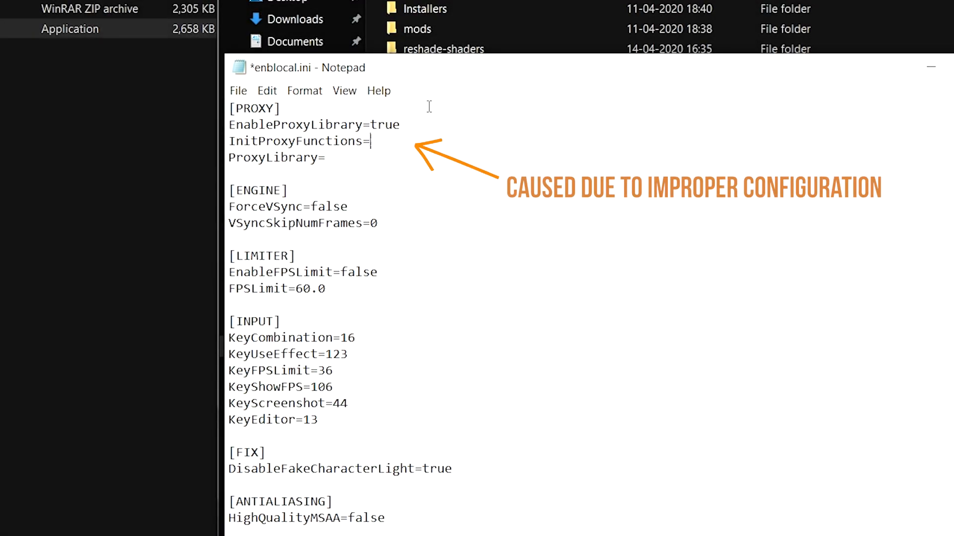
# Toggle the HDR [FakeHDR.fx] effect in the ReShade list over the running game.
pyautogui.write('false')
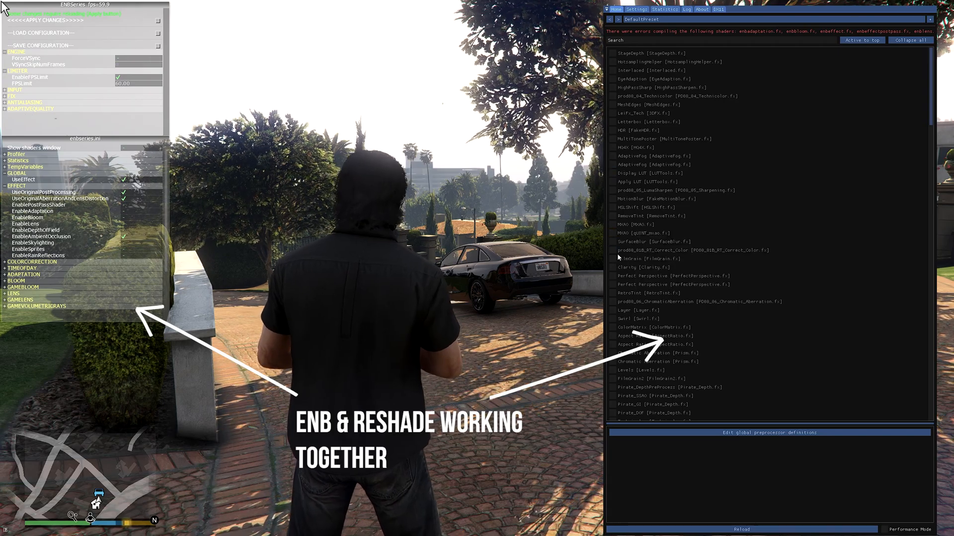
pyautogui.click(614, 130)
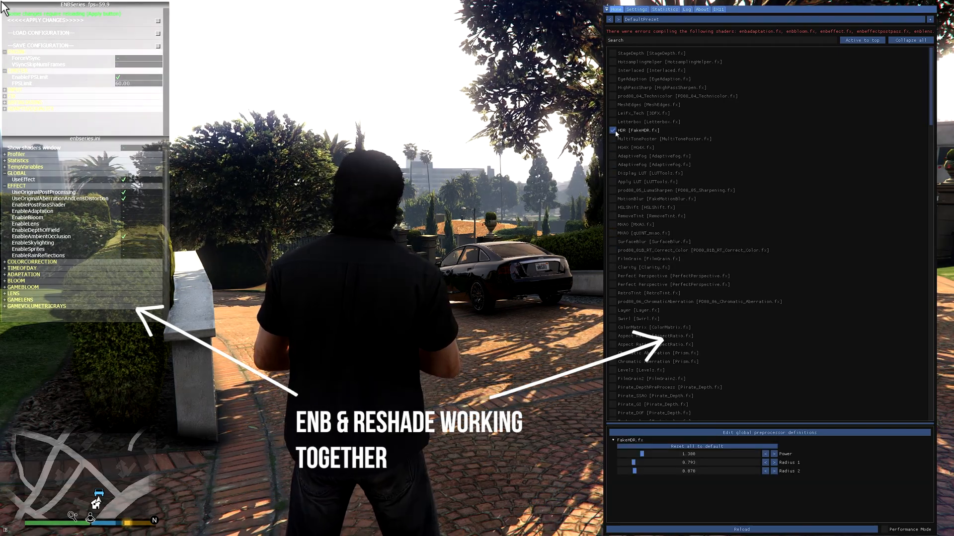
pyautogui.click(615, 130)
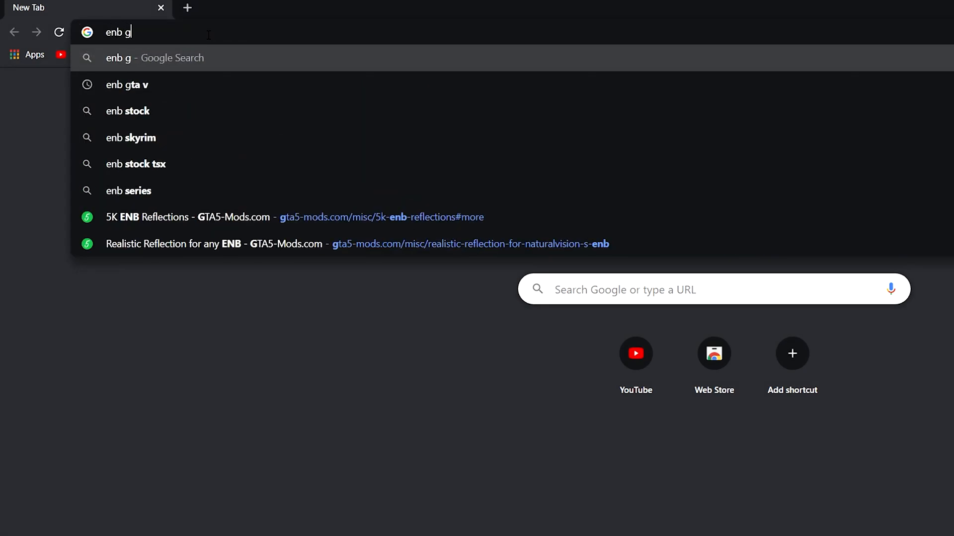
# Search 'enb gta v', reach the ENBSeries v0.387 page and download it.
pyautogui.click(128, 84)
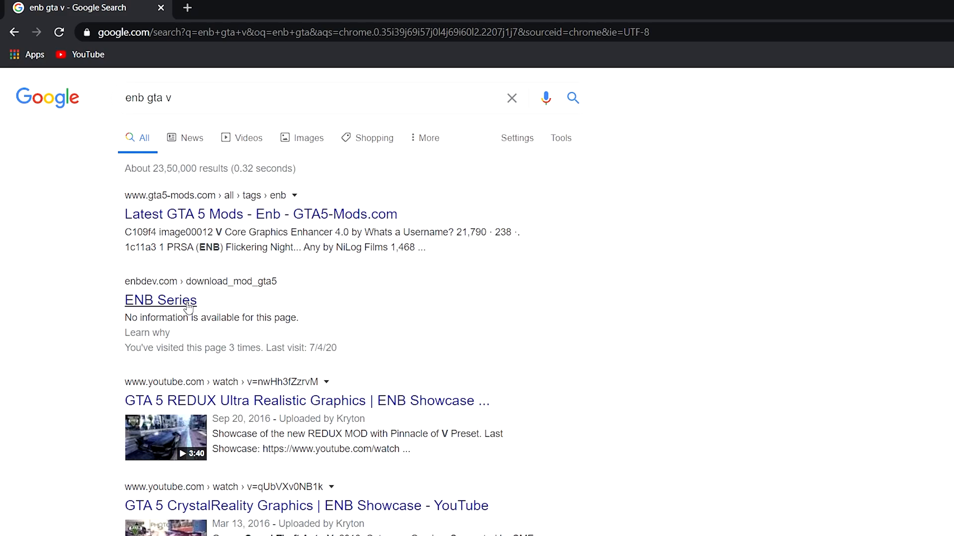
pyautogui.click(160, 300)
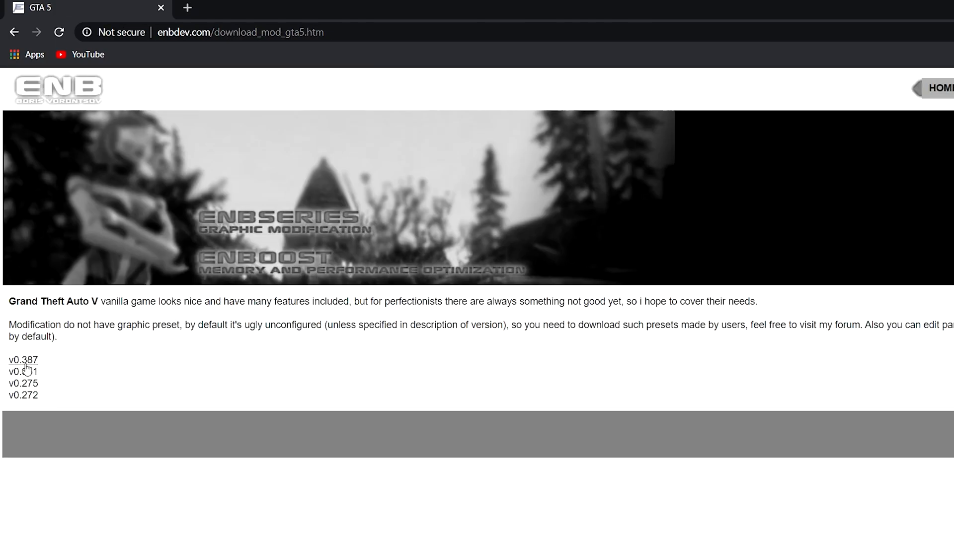
pyautogui.click(23, 360)
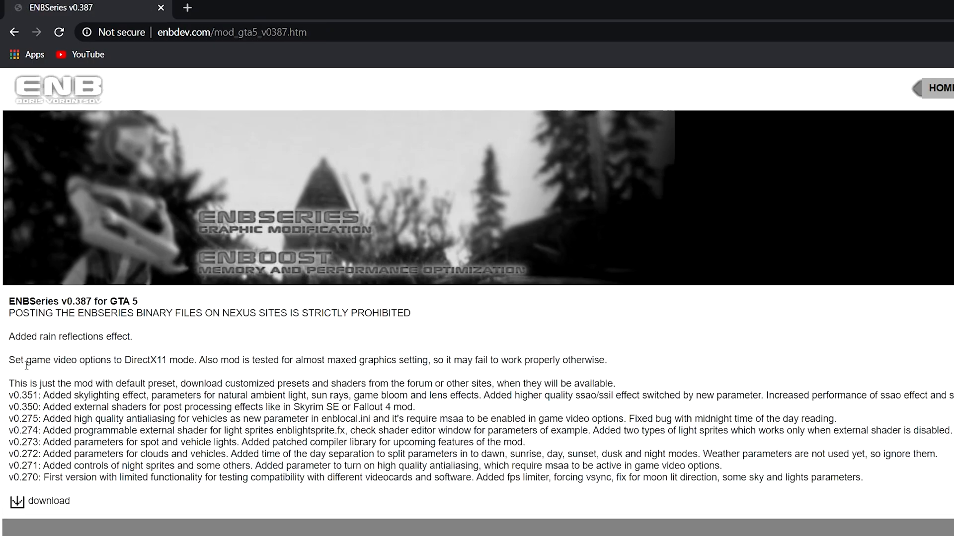
pyautogui.moveTo(18, 506)
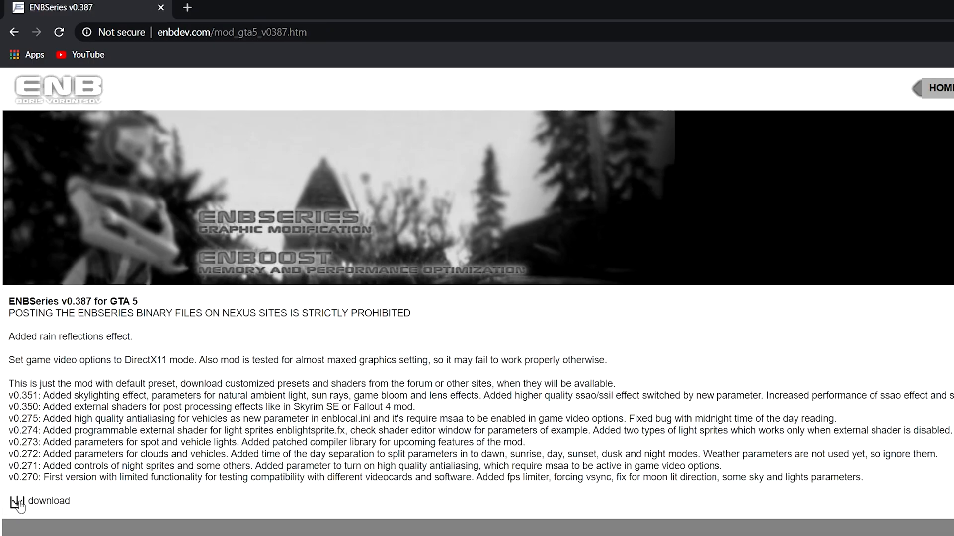
pyautogui.click(354, 8)
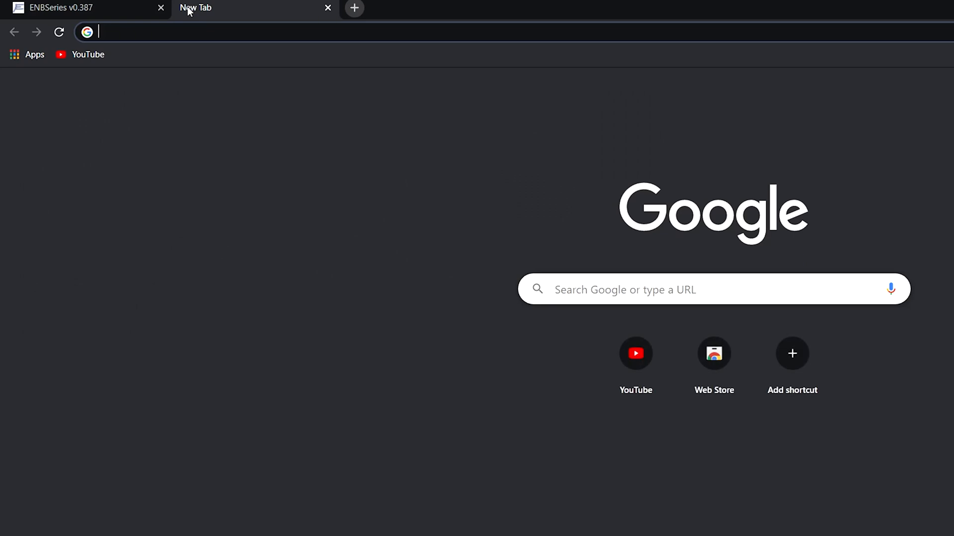
# Search 'reshade' and go to the reshade.me website result.
pyautogui.write('reshade&oq=reshade&aqs=chrome..69i57j35i39j0l5j69i61.2111j0j7&sourceid=chrome&ie=UTF-8')
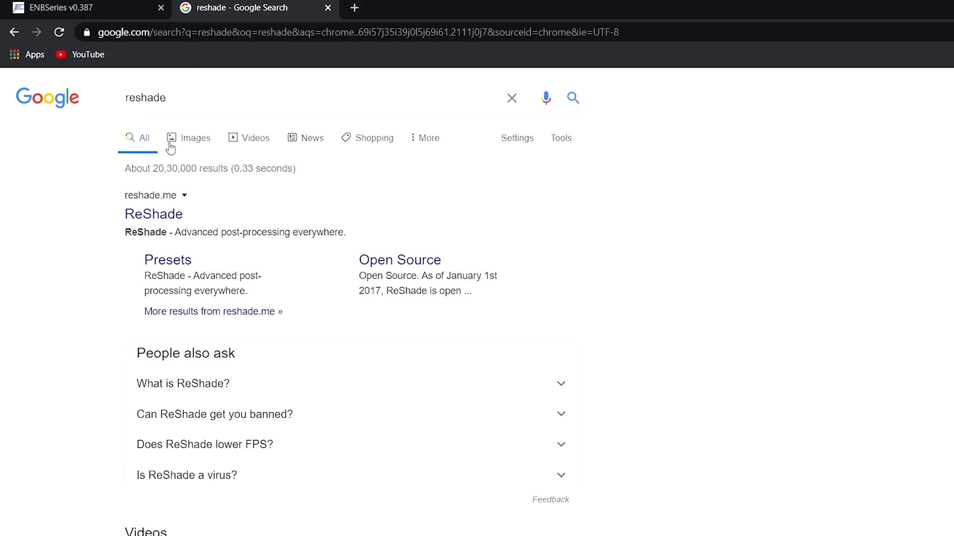
pyautogui.click(154, 214)
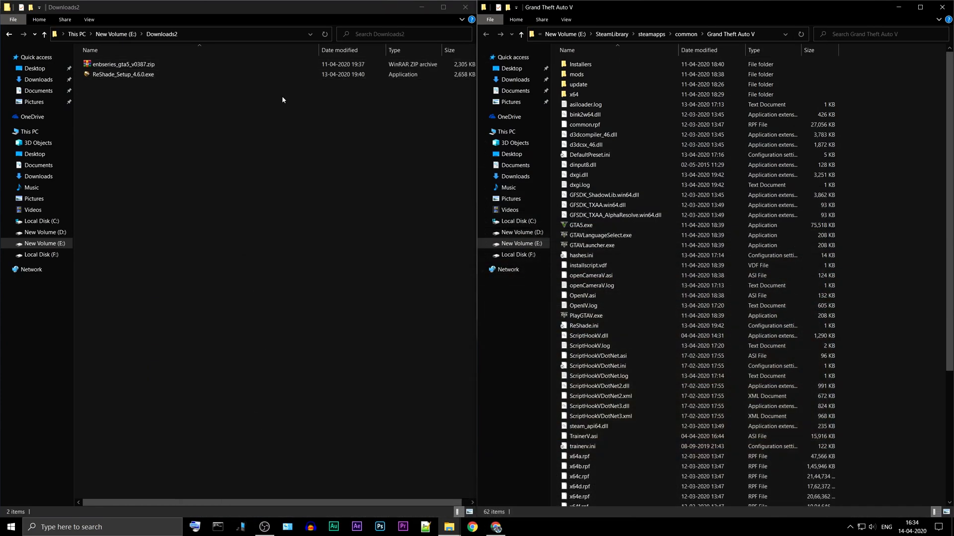
# Extract the ENB zip to enbseries_gta5_v0387\ and select the WrapperVersion files except the readme.
pyautogui.rightClick(125, 63)
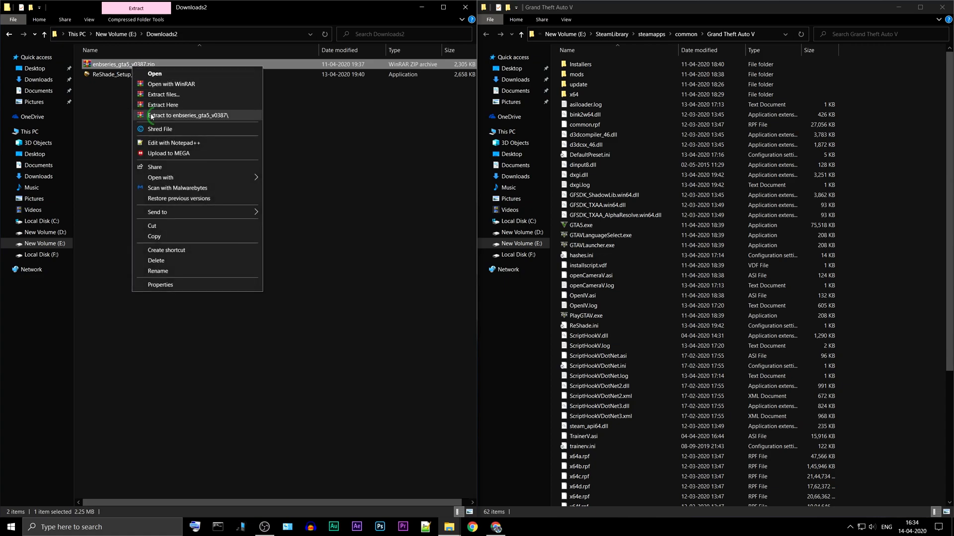
pyautogui.click(190, 115)
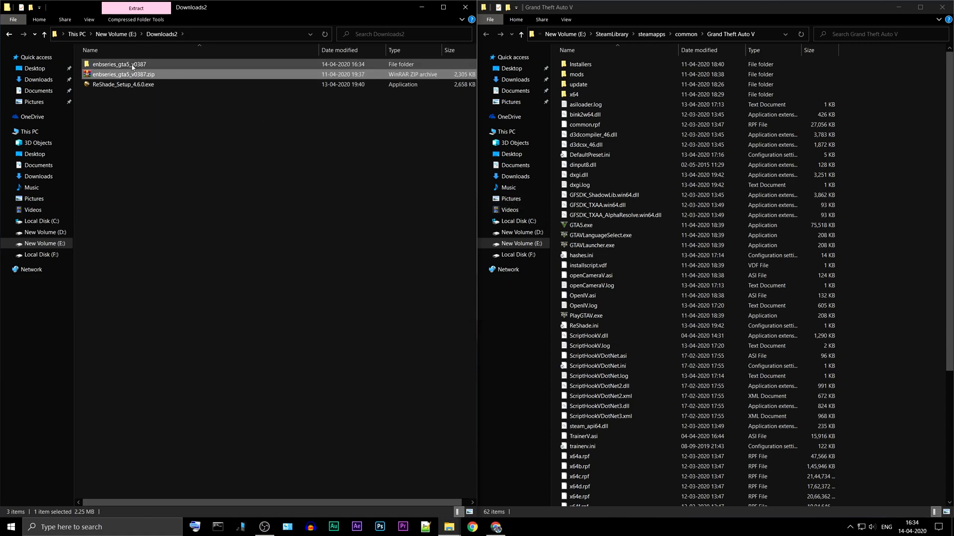
pyautogui.doubleClick(119, 64)
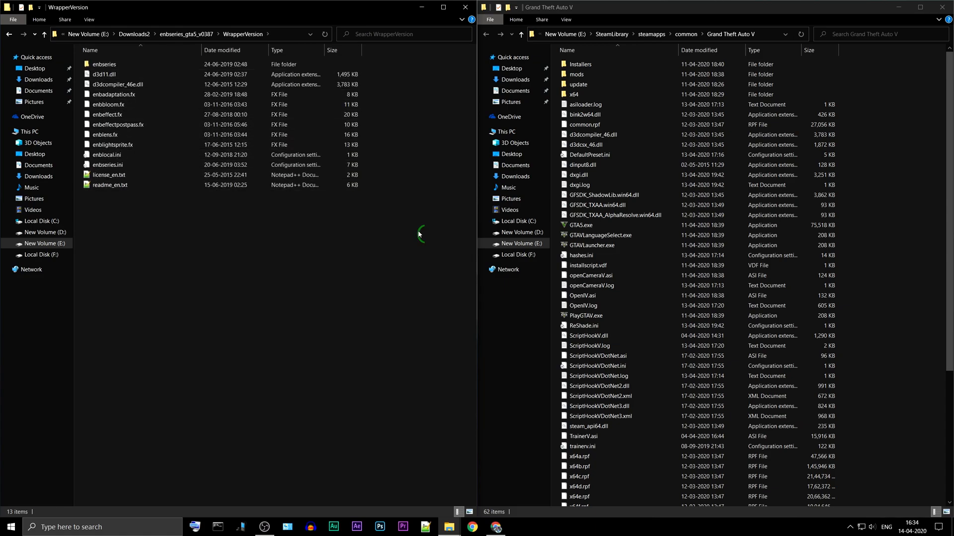
pyautogui.press('ctrl+a')
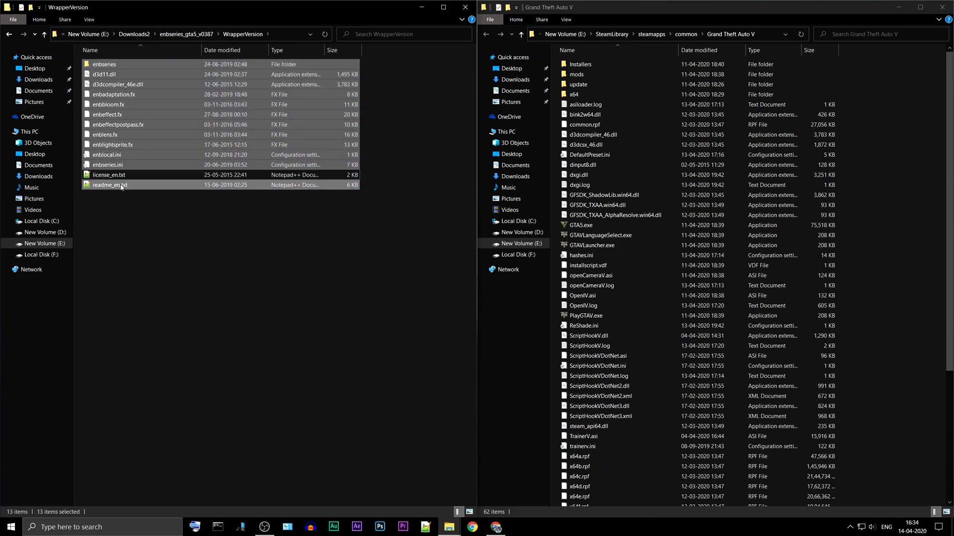
pyautogui.click(103, 63)
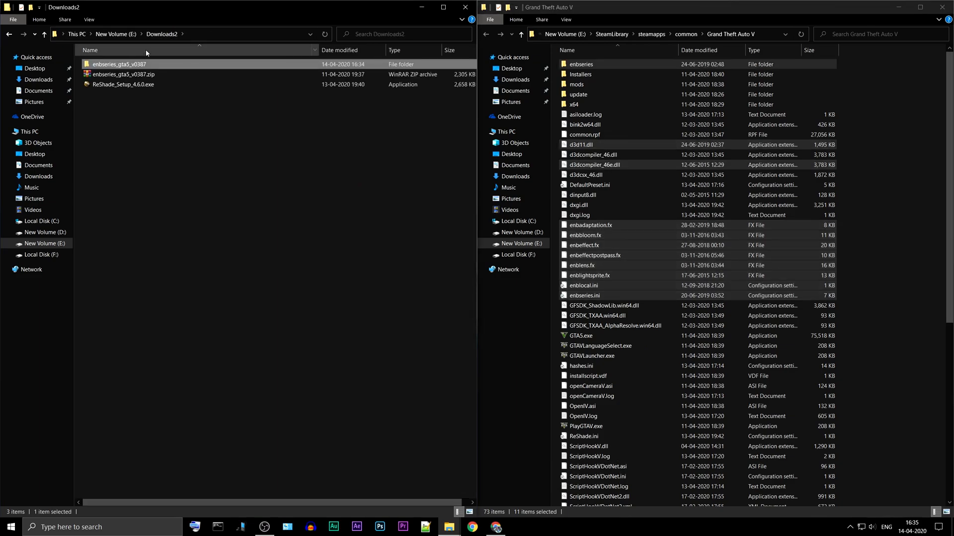
# Run ReShade_Setup_4.6.0.exe and choose PlayGTAV.exe in the GTA V folder as the game.
pyautogui.doubleClick(123, 84)
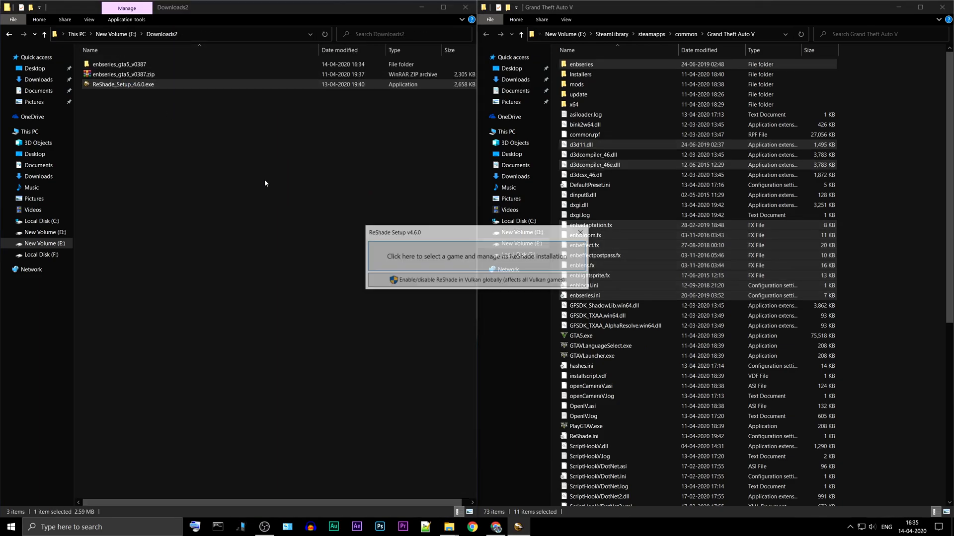
pyautogui.click(476, 255)
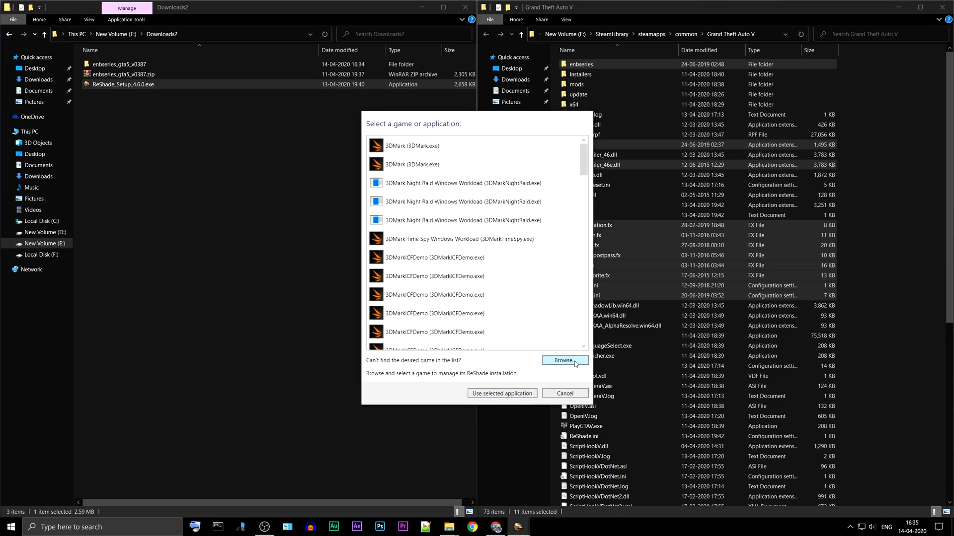
pyautogui.click(564, 360)
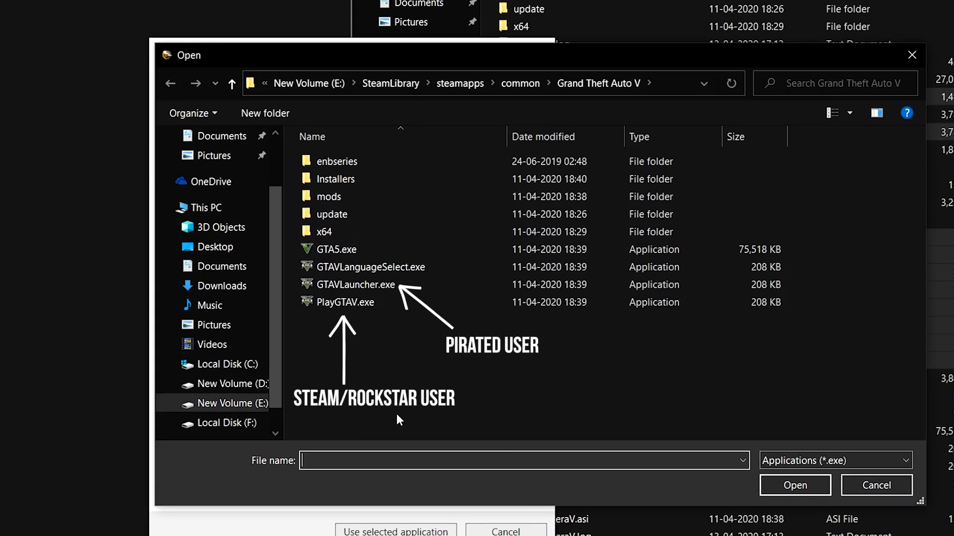
pyautogui.click(426, 84)
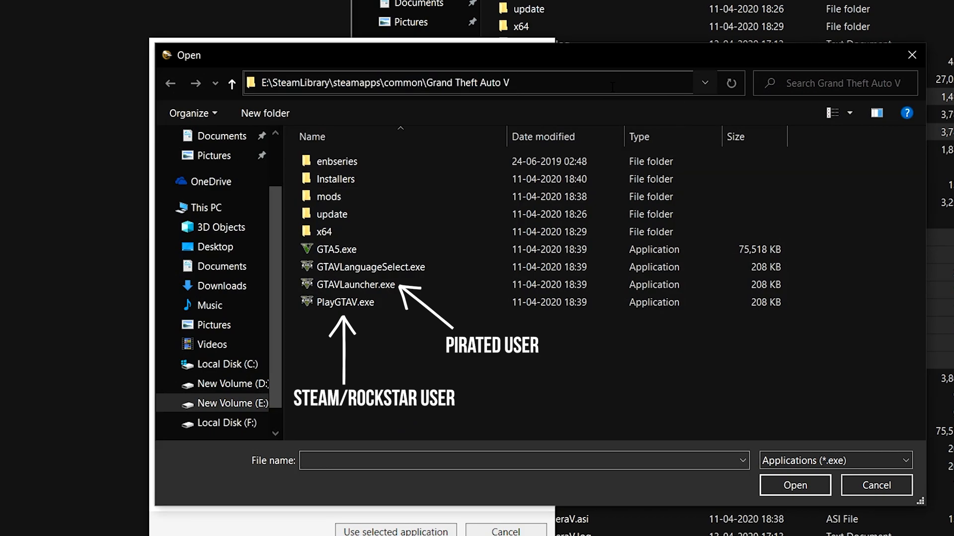
pyautogui.click(349, 302)
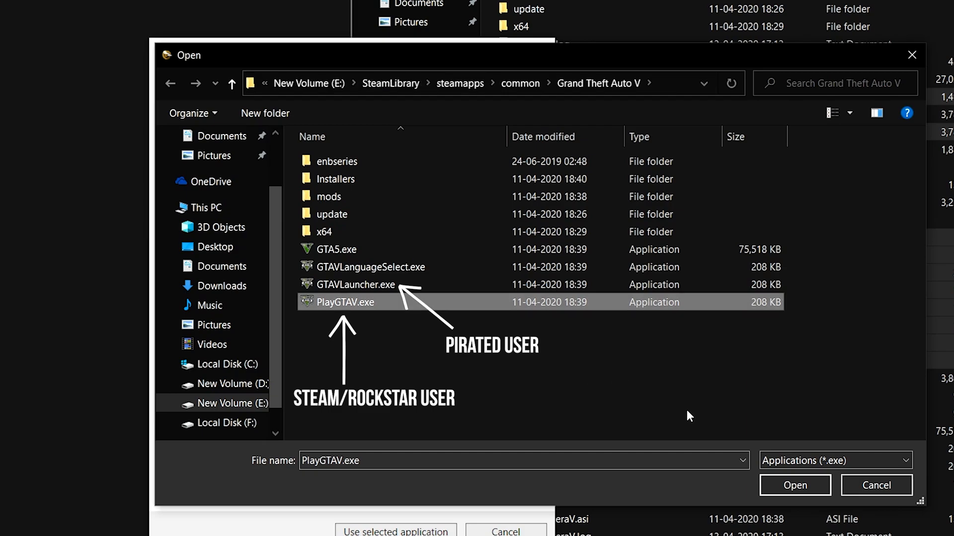
pyautogui.click(795, 486)
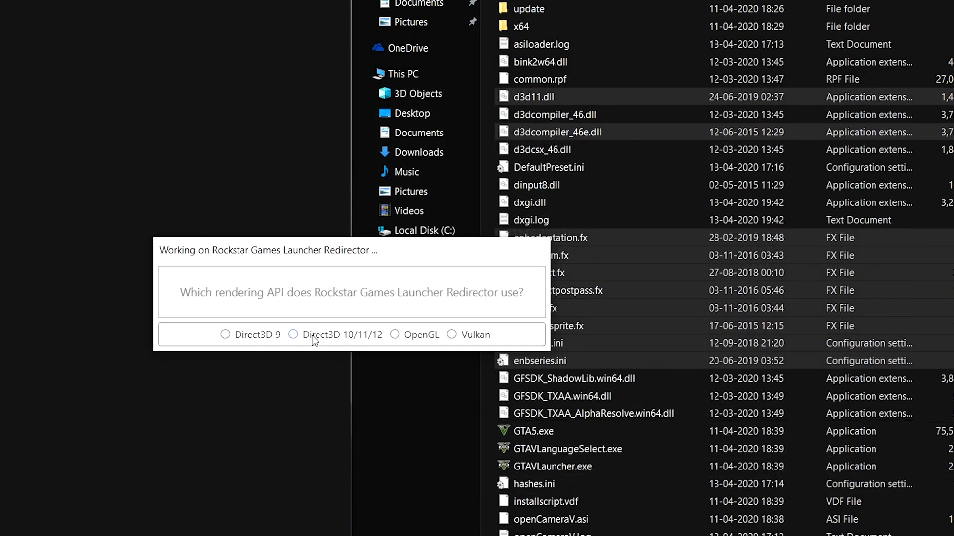
# Choose Direct3D 10/11/12, check all effect packages including Color effects, and install them.
pyautogui.click(293, 335)
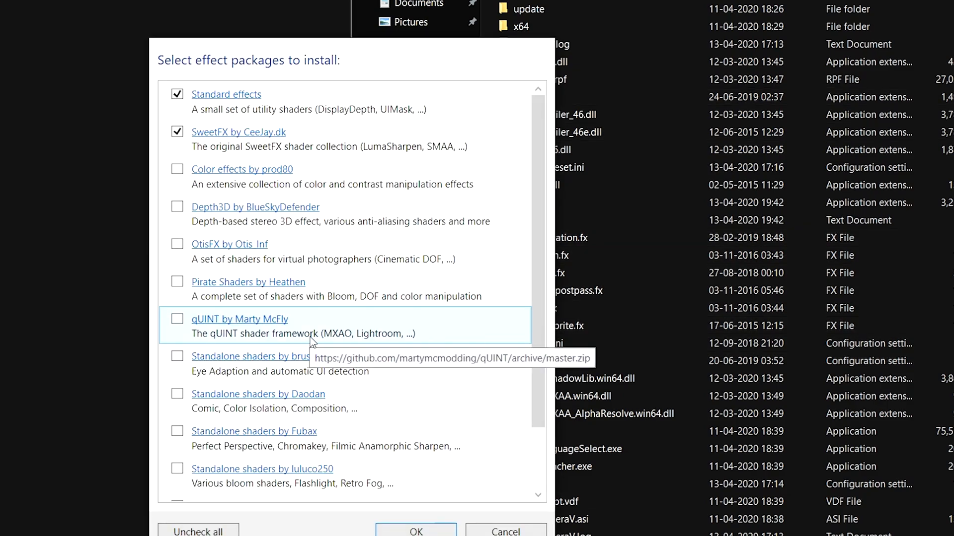
pyautogui.moveTo(185, 175)
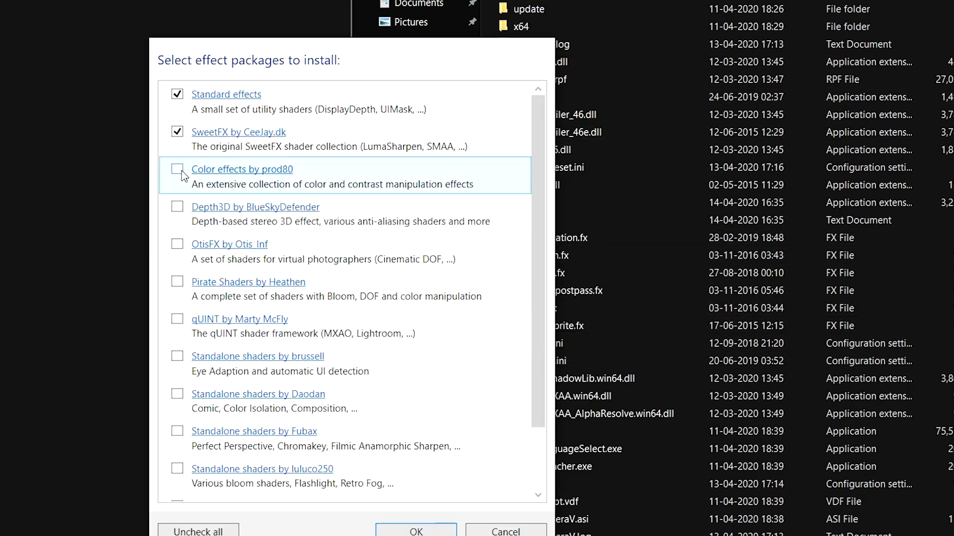
pyautogui.click(177, 169)
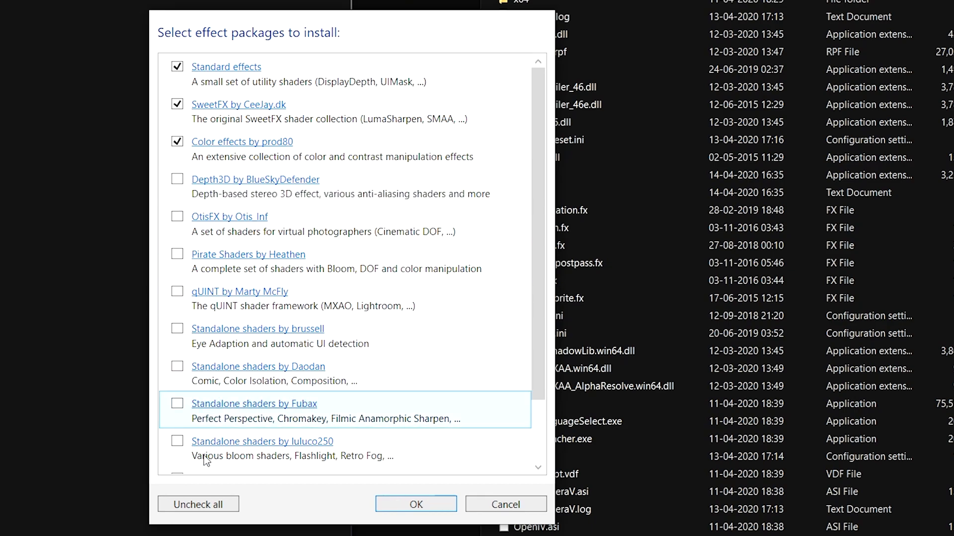
pyautogui.click(198, 505)
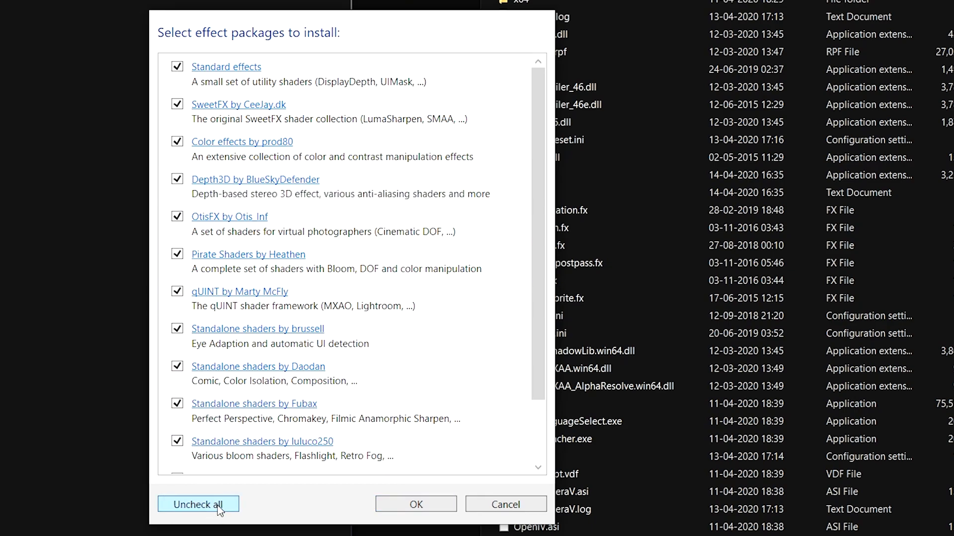
pyautogui.moveTo(415, 504)
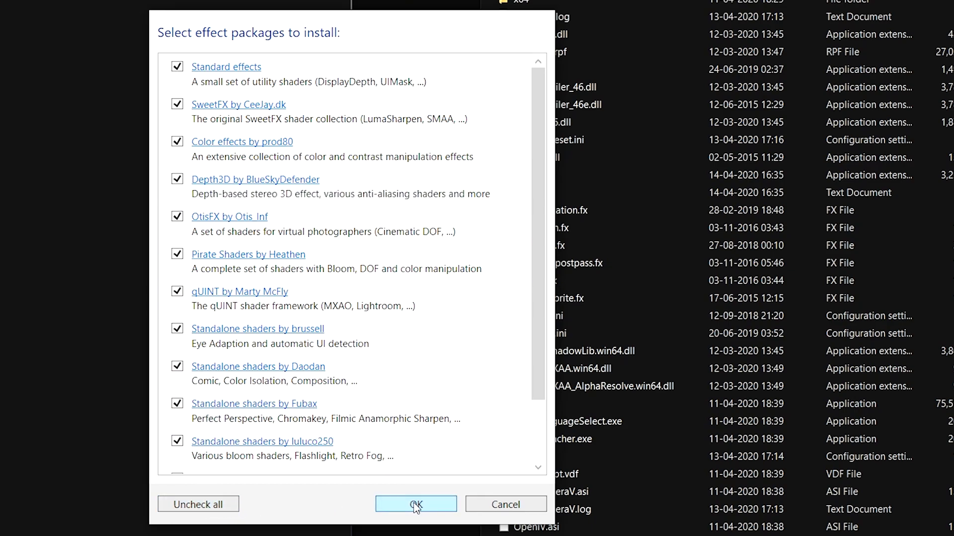
pyautogui.click(416, 505)
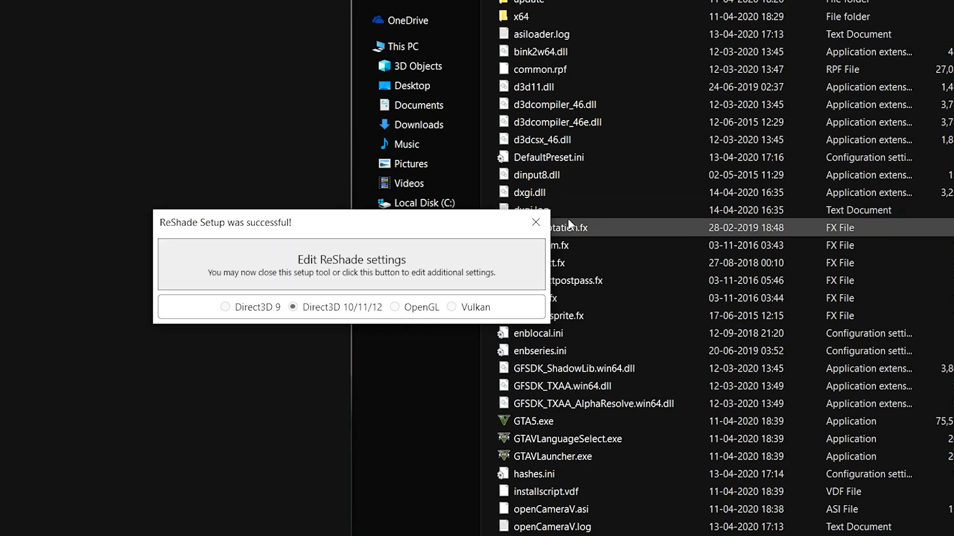
# Close the ReShade success window and edit enblocal.ini from the game folder in Notepad.
pyautogui.click(535, 221)
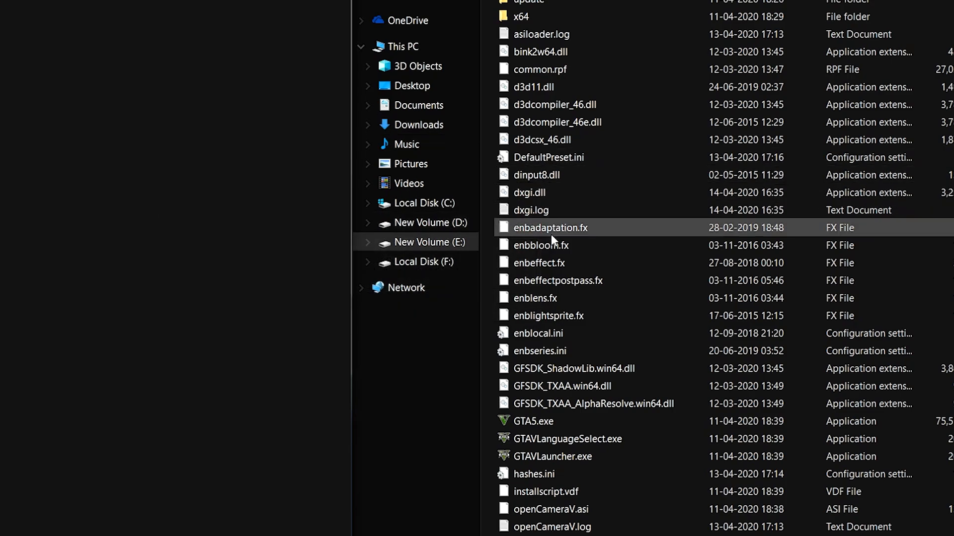
pyautogui.click(537, 333)
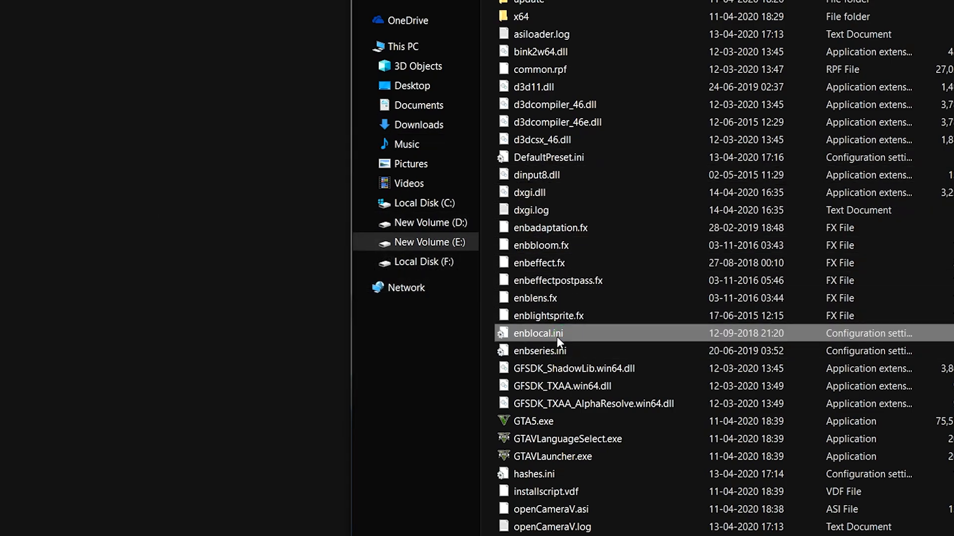
pyautogui.rightClick(538, 332)
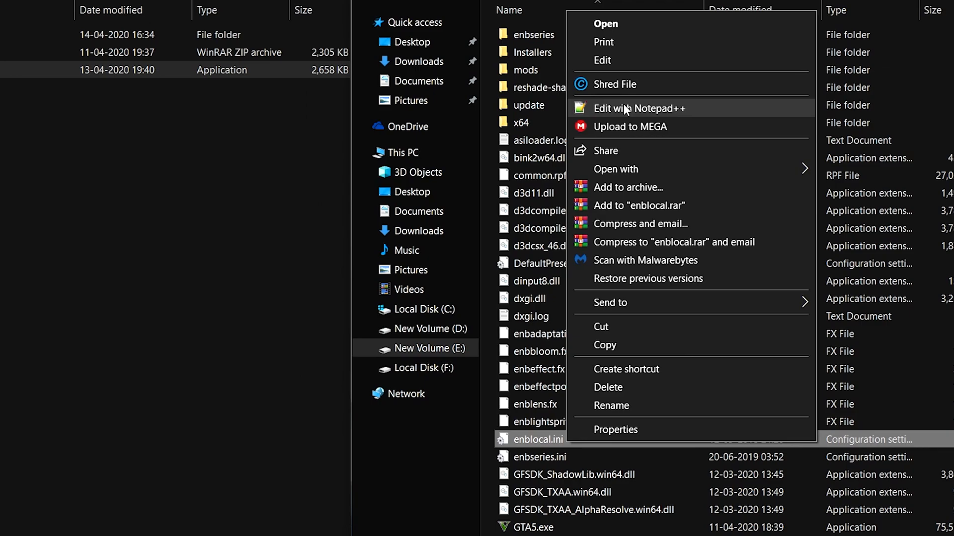
pyautogui.click(639, 108)
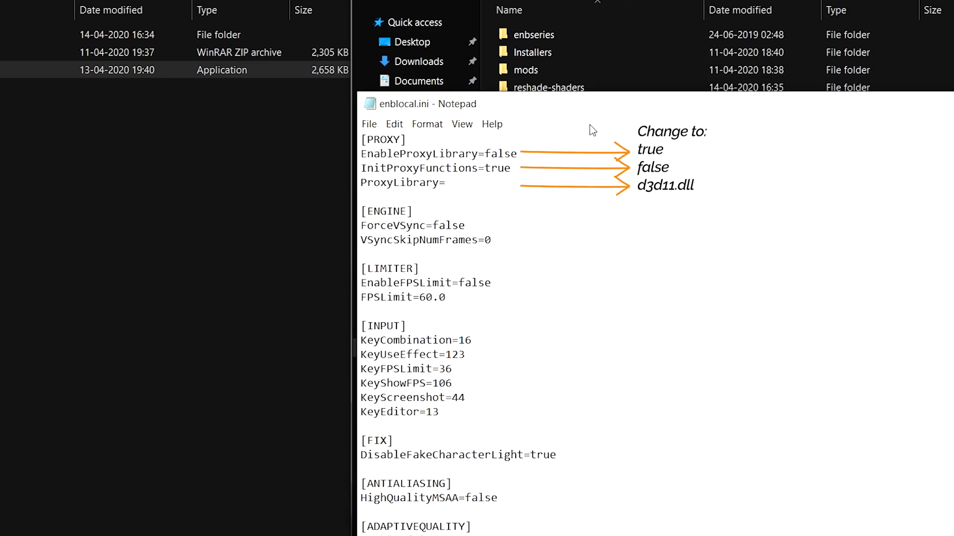
pyautogui.moveTo(535, 138)
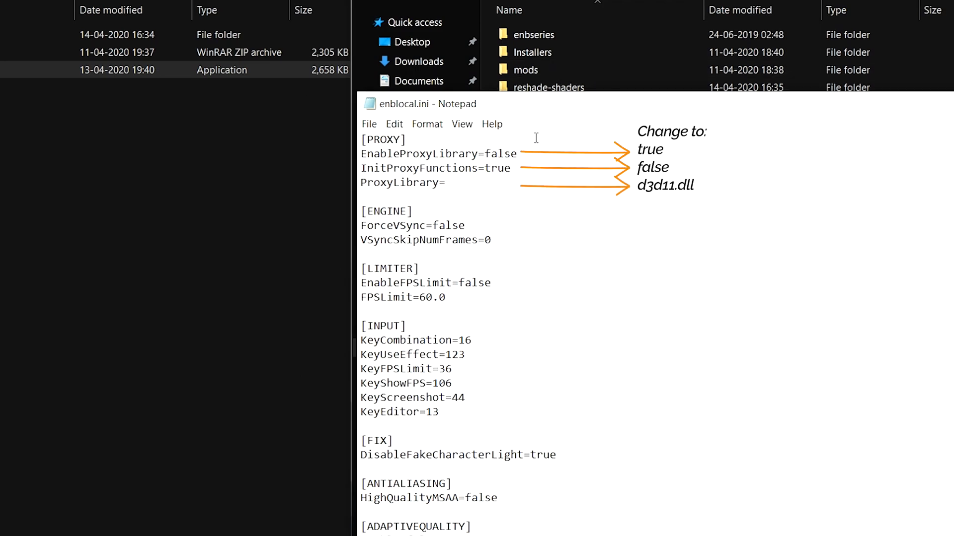
# Set EnableProxyLibrary=true, InitProxyFunctions=false and ProxyLibrary=d3d11.dll under [PROXY].
pyautogui.doubleClick(498, 153)
pyautogui.write('tru')
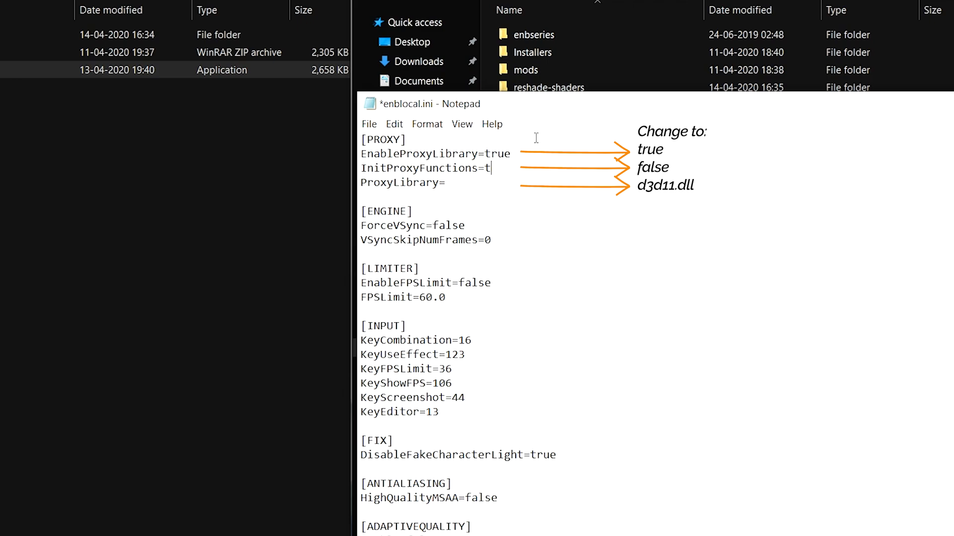
pyautogui.write('alse')
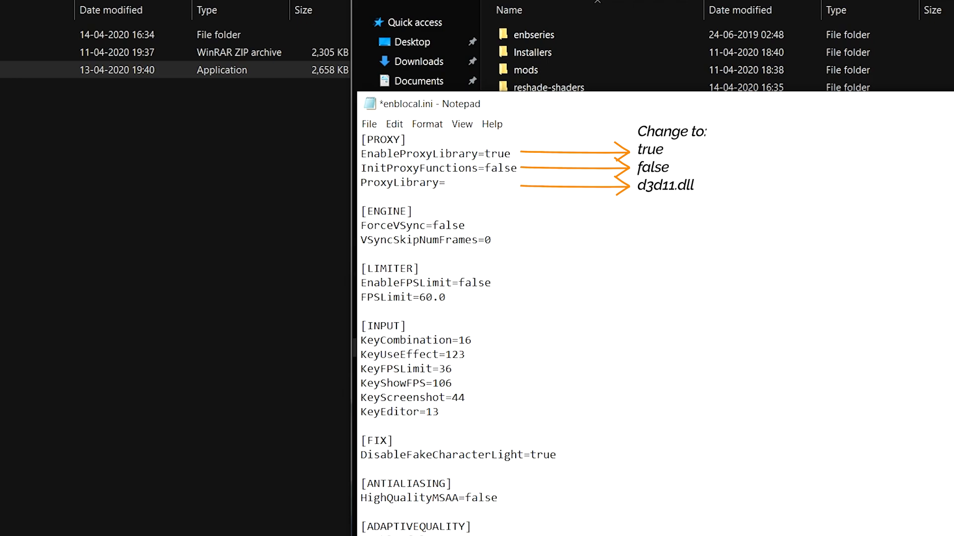
pyautogui.write('d3')
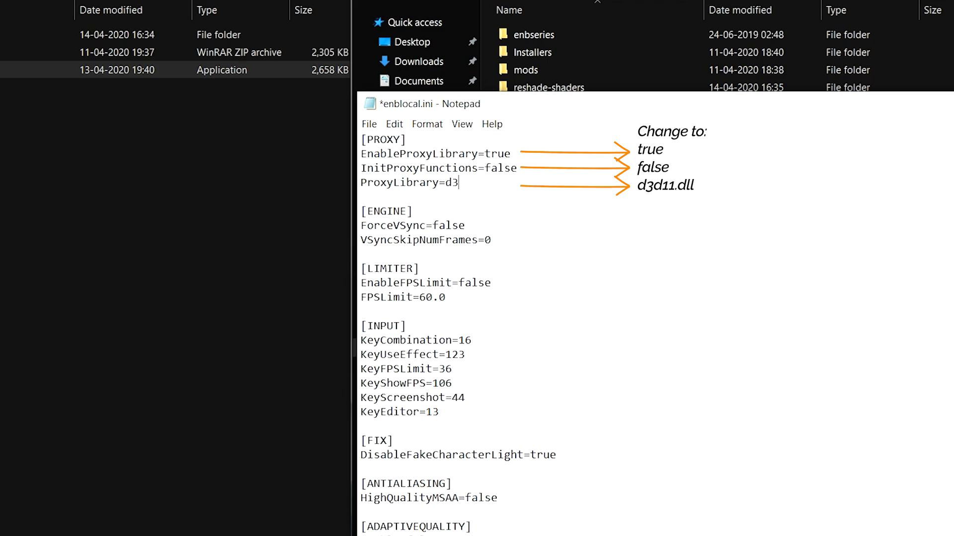
pyautogui.write('d11')
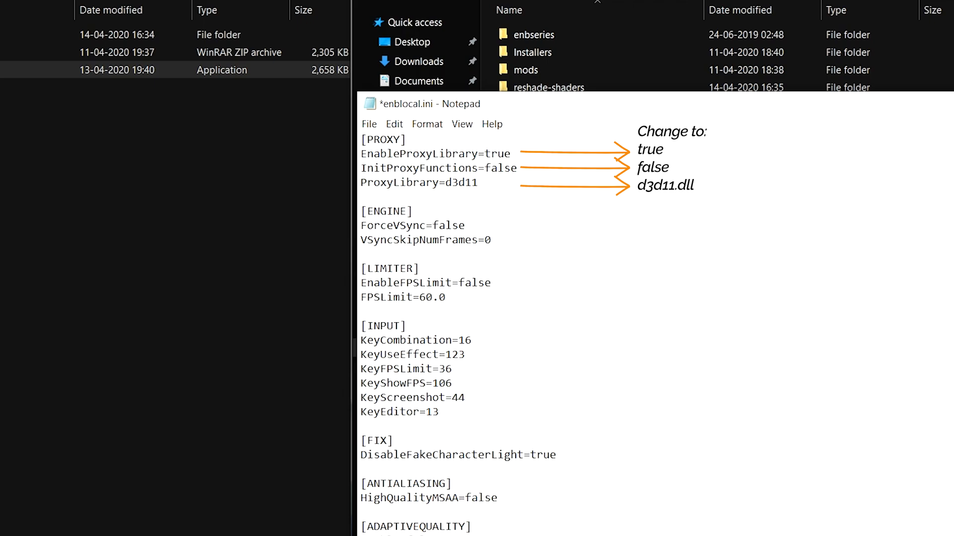
pyautogui.write('.dll')
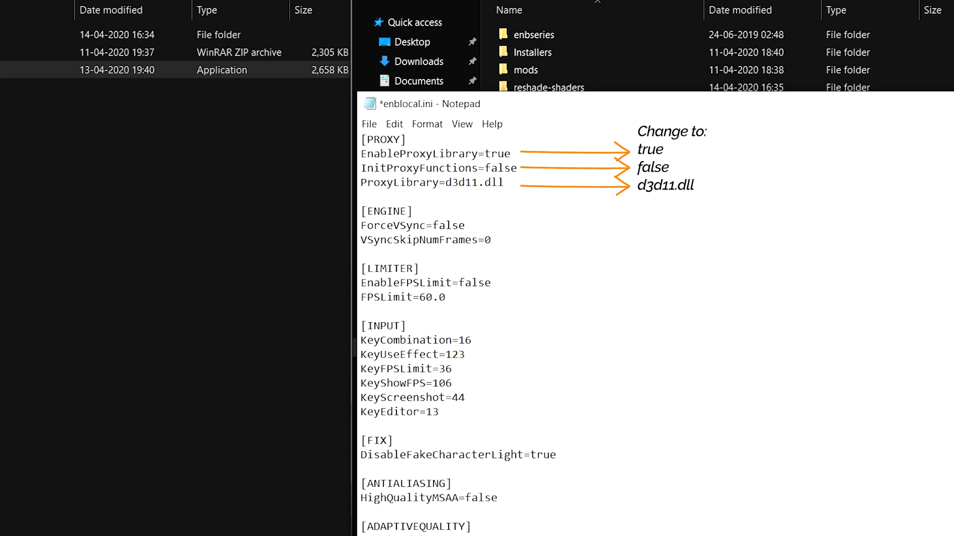
pyautogui.click(369, 124)
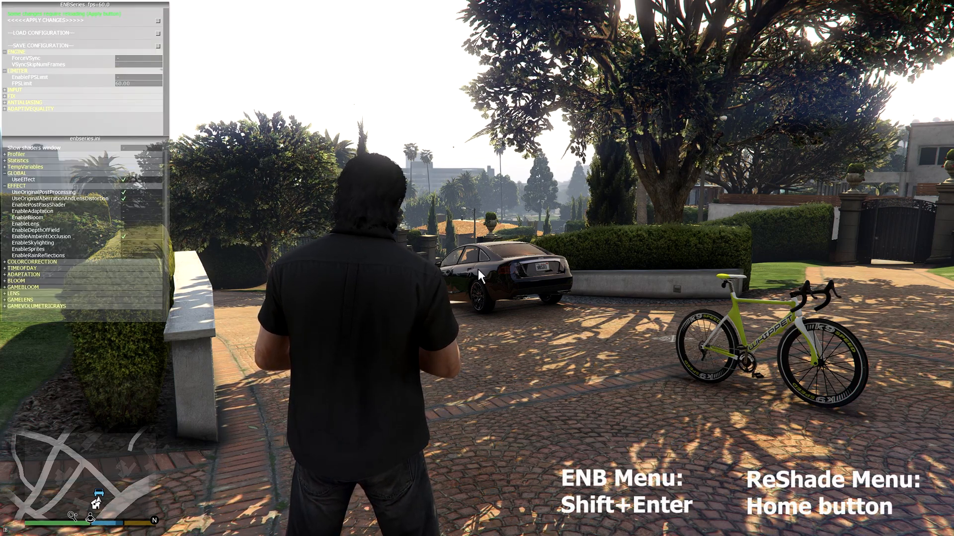
# Bring up the ReShade menu with Home and the ENB menu with Shift+Enter in game.
pyautogui.press('Home')
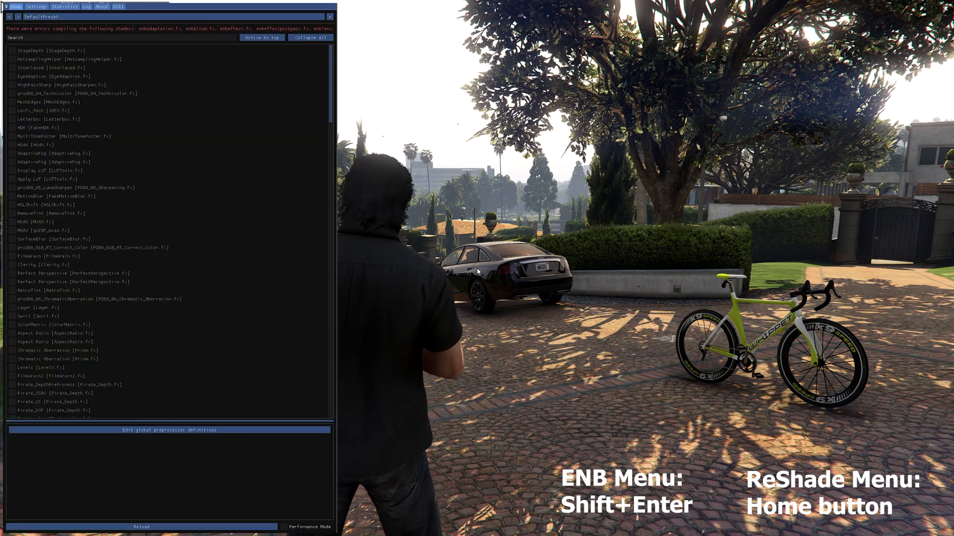
pyautogui.press('shift+Return')
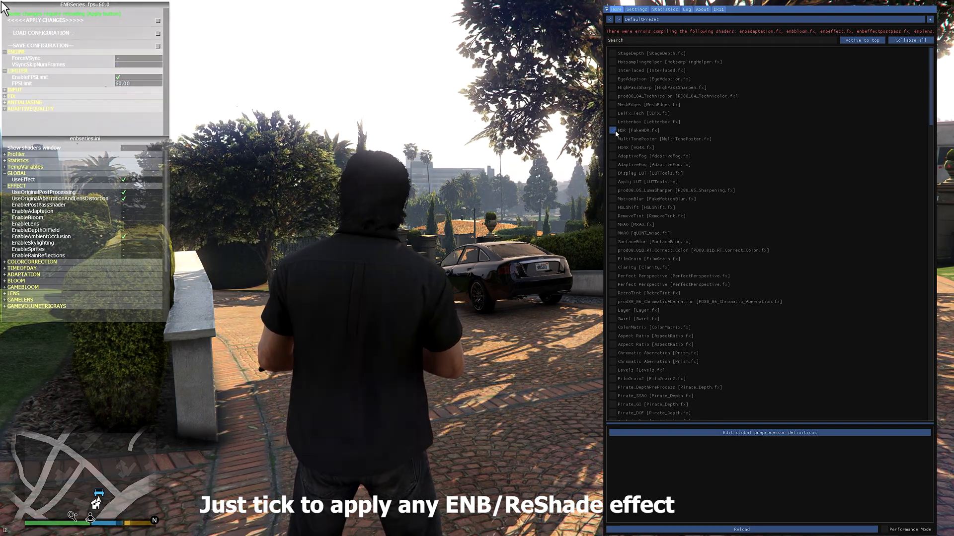
# Tick HDR [FakeHDR.fx] to expose its Power and Radius settings.
pyautogui.click(615, 130)
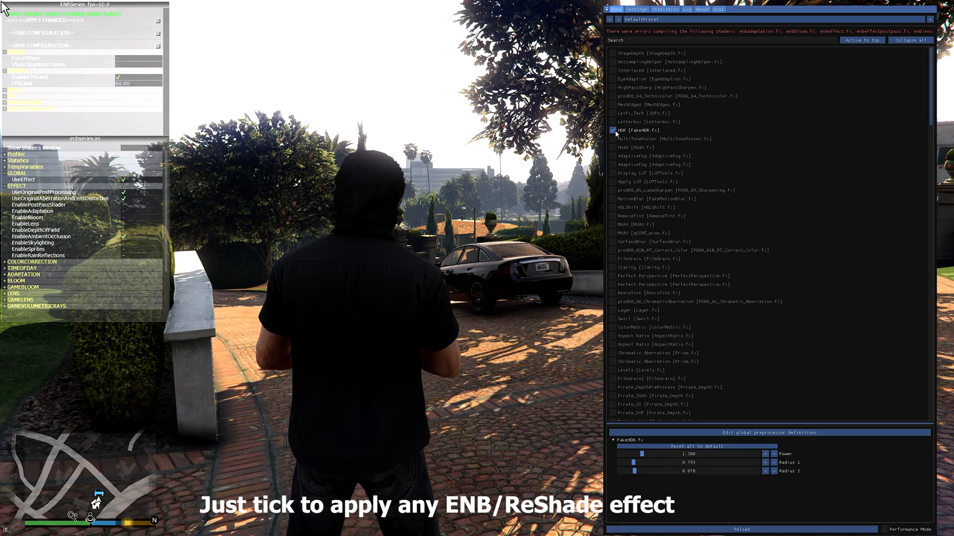
pyautogui.click(612, 130)
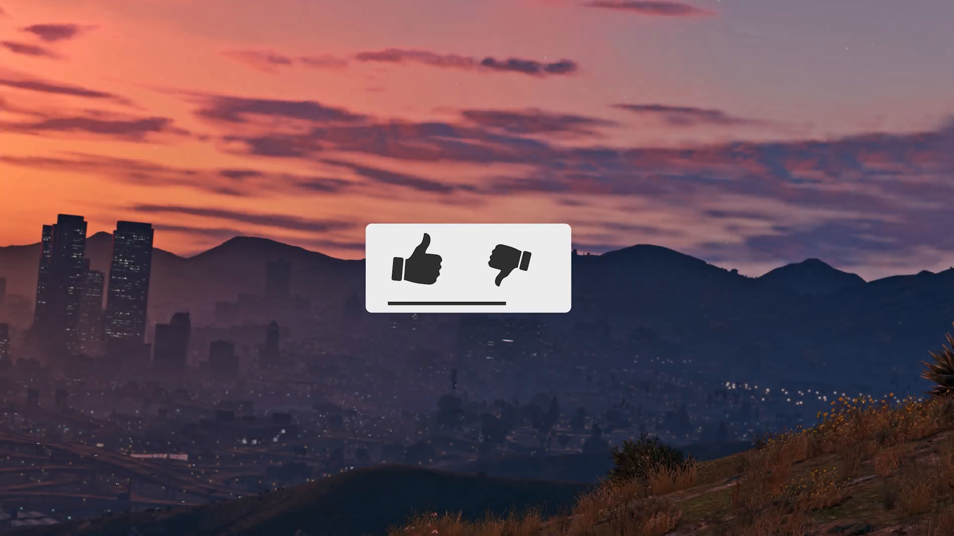
pyautogui.click(418, 261)
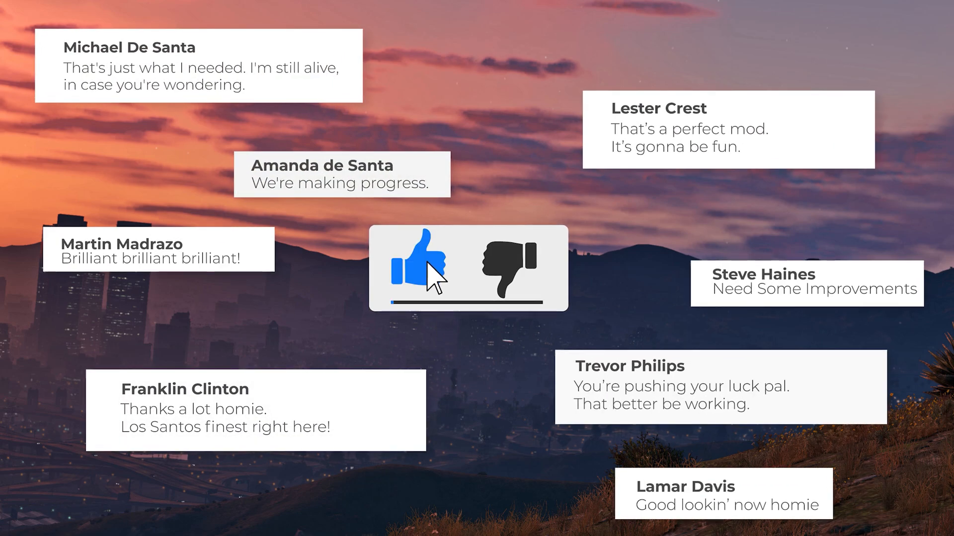